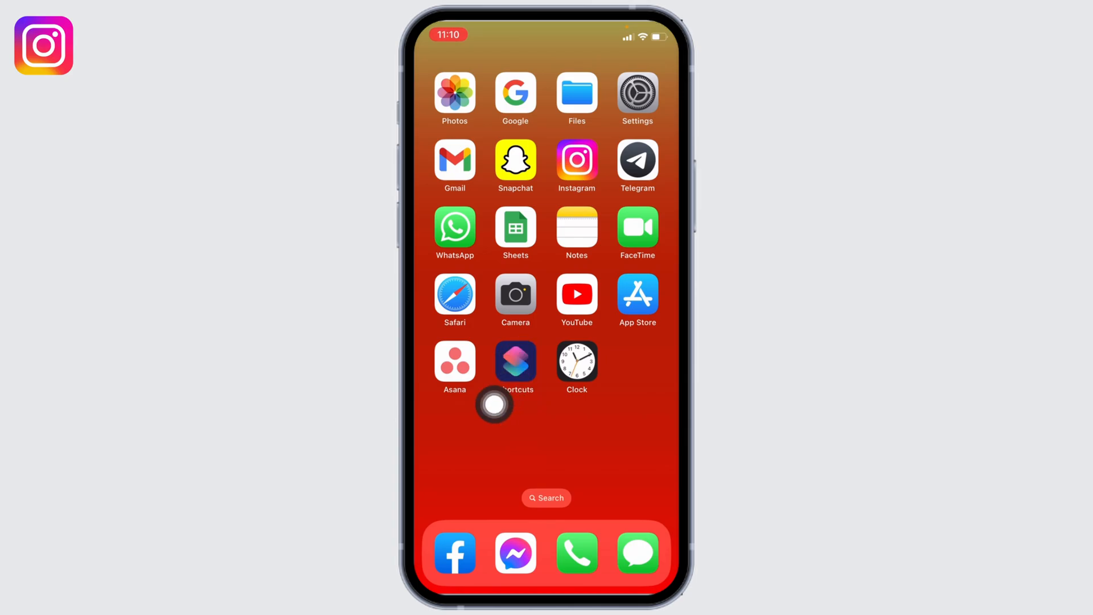
# Launch Shortcuts and show its Automation section.
pyautogui.click(515, 364)
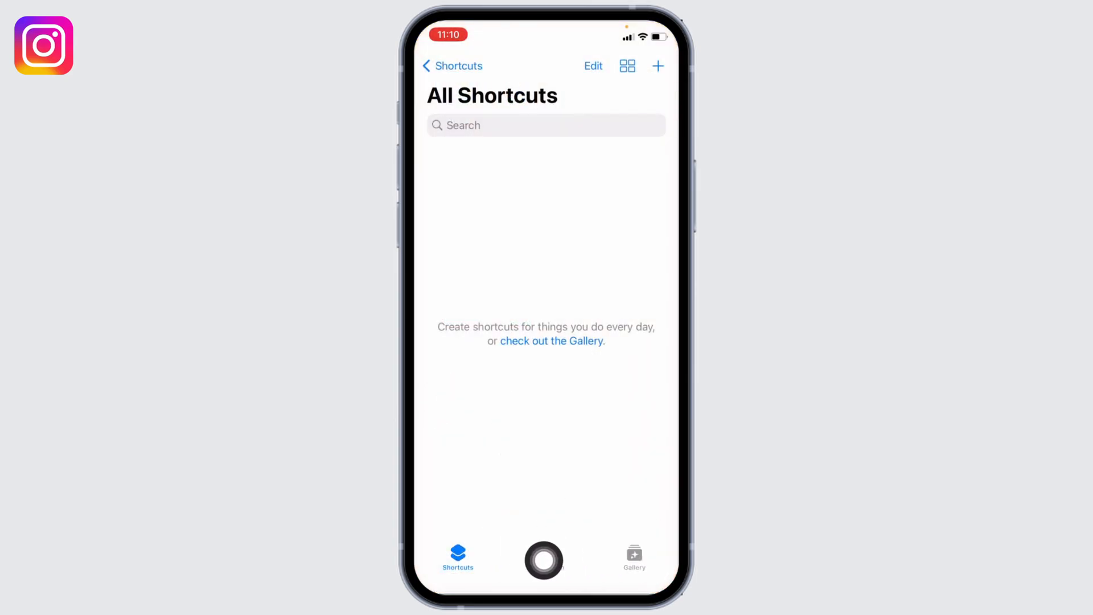
pyautogui.click(546, 558)
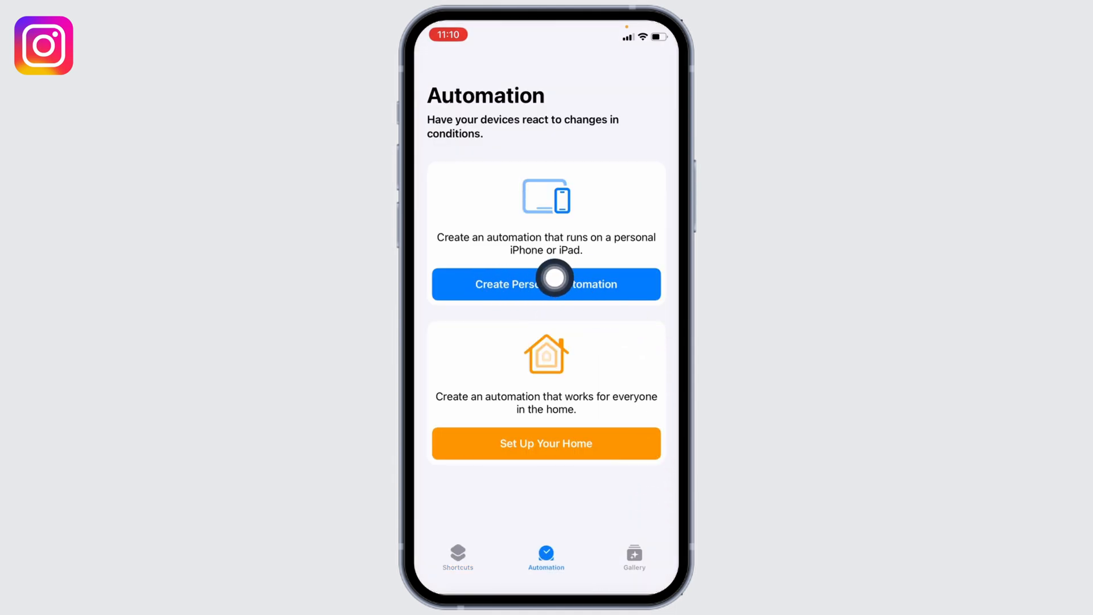
# Create a personal automation with an App trigger set to Instagram opening.
pyautogui.click(546, 283)
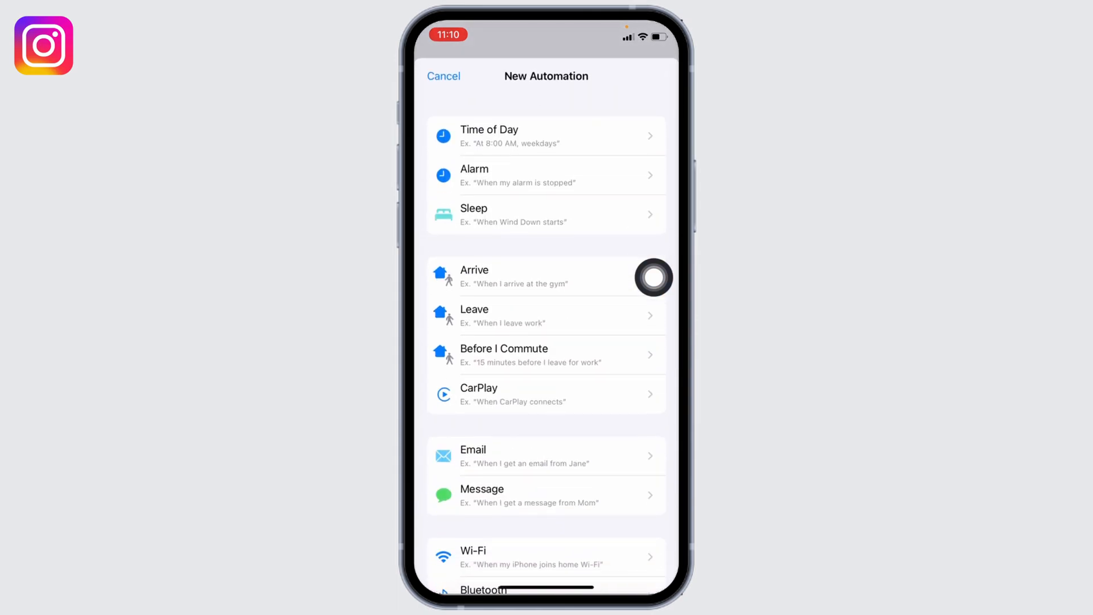
pyautogui.scroll(-3)
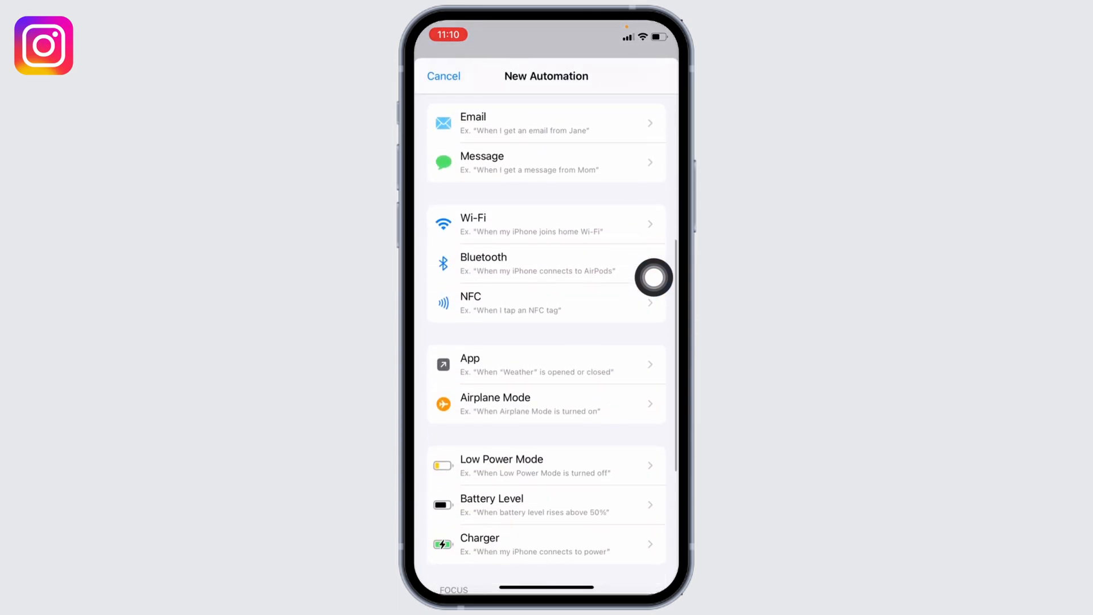
pyautogui.click(537, 363)
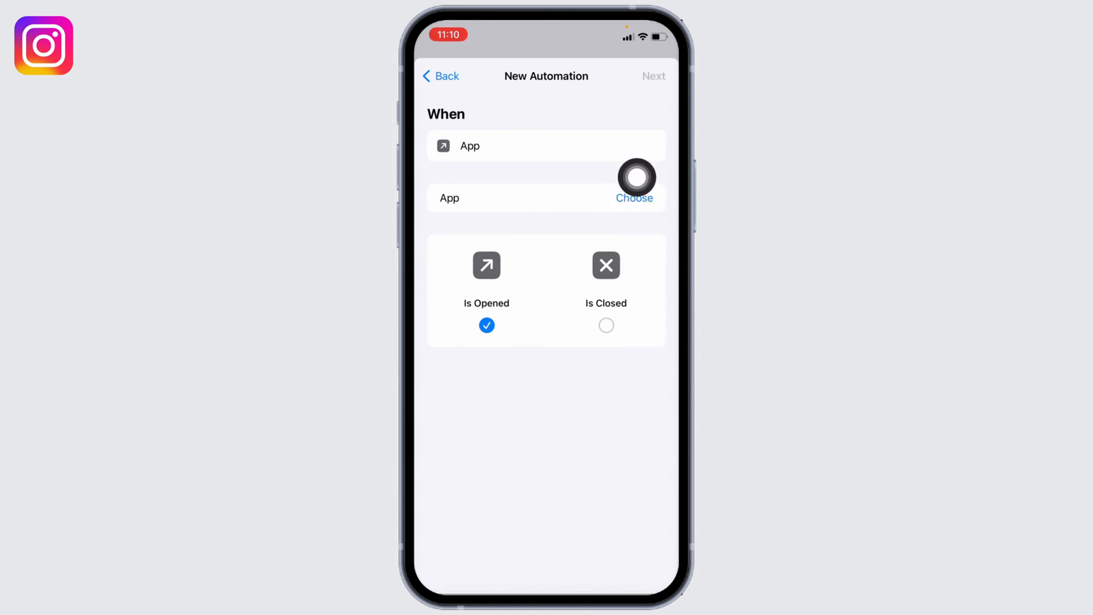
pyautogui.click(634, 197)
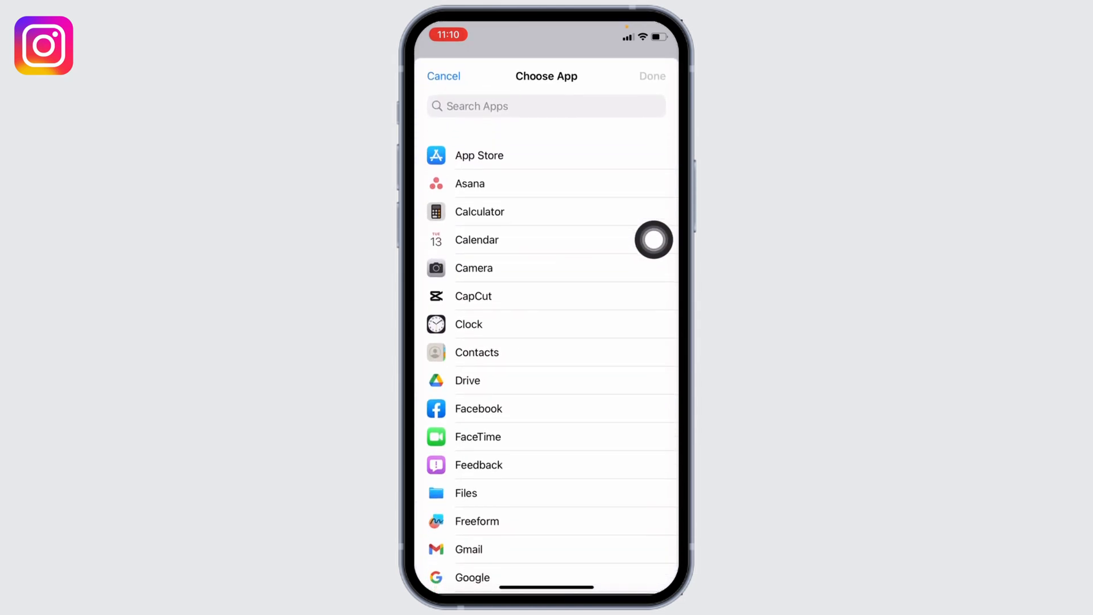
pyautogui.moveTo(654, 99)
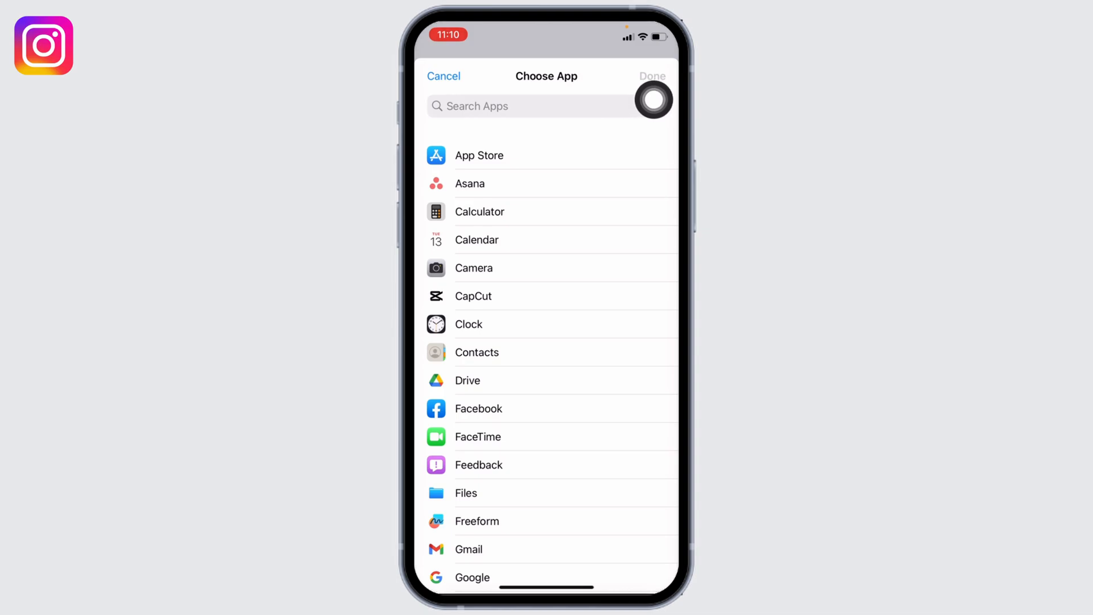
pyautogui.write('Ins')
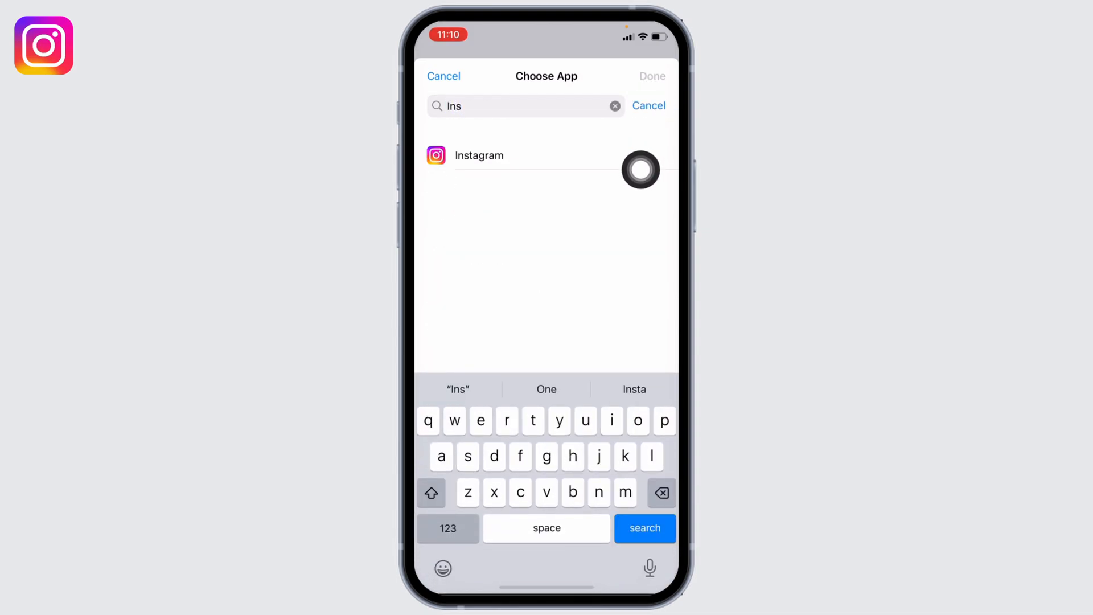
pyautogui.click(479, 155)
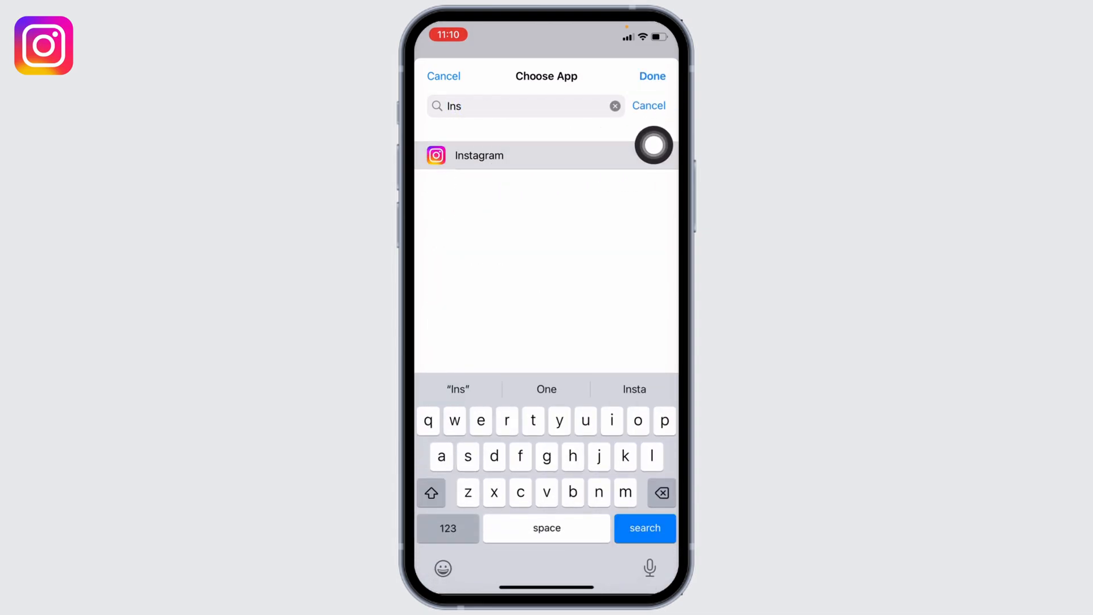
pyautogui.click(479, 155)
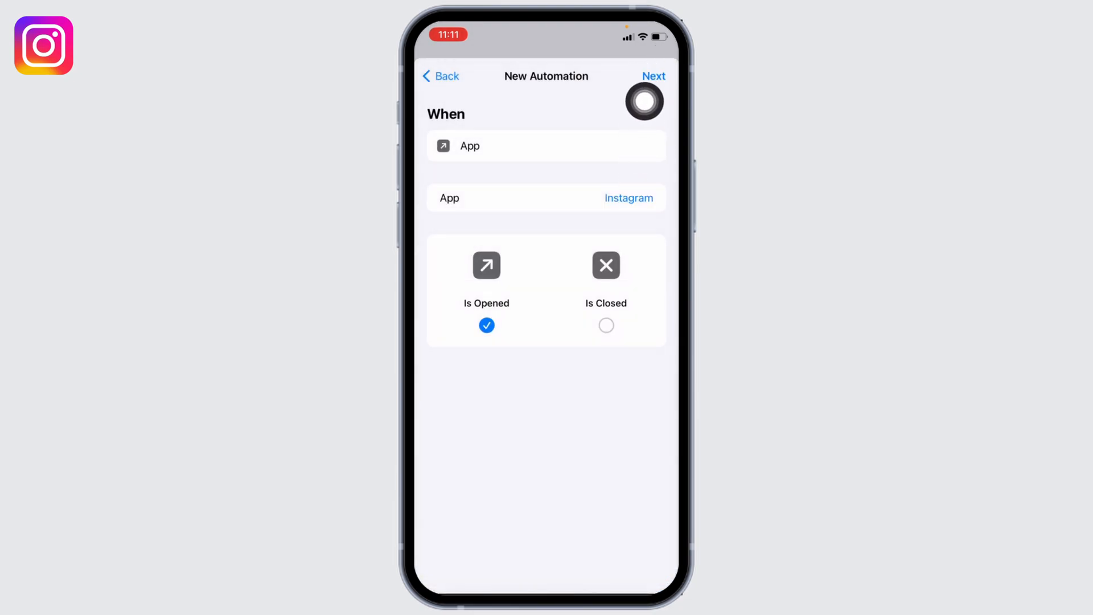
# Add a Start Timer action set to 1 second and continue to the summary.
pyautogui.click(652, 76)
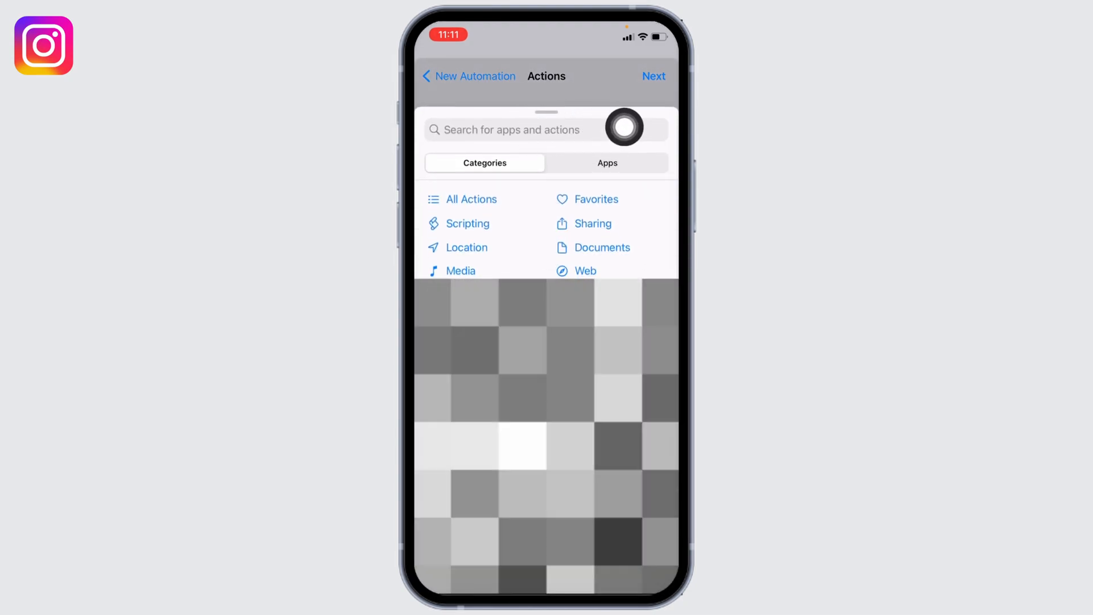
pyautogui.write('Start t')
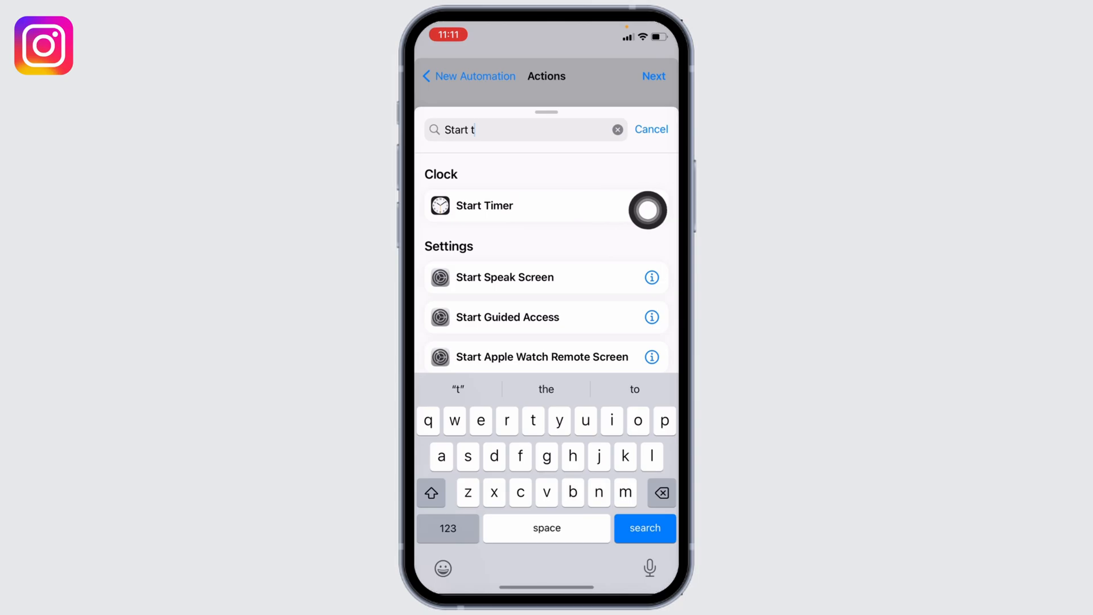
pyautogui.click(484, 205)
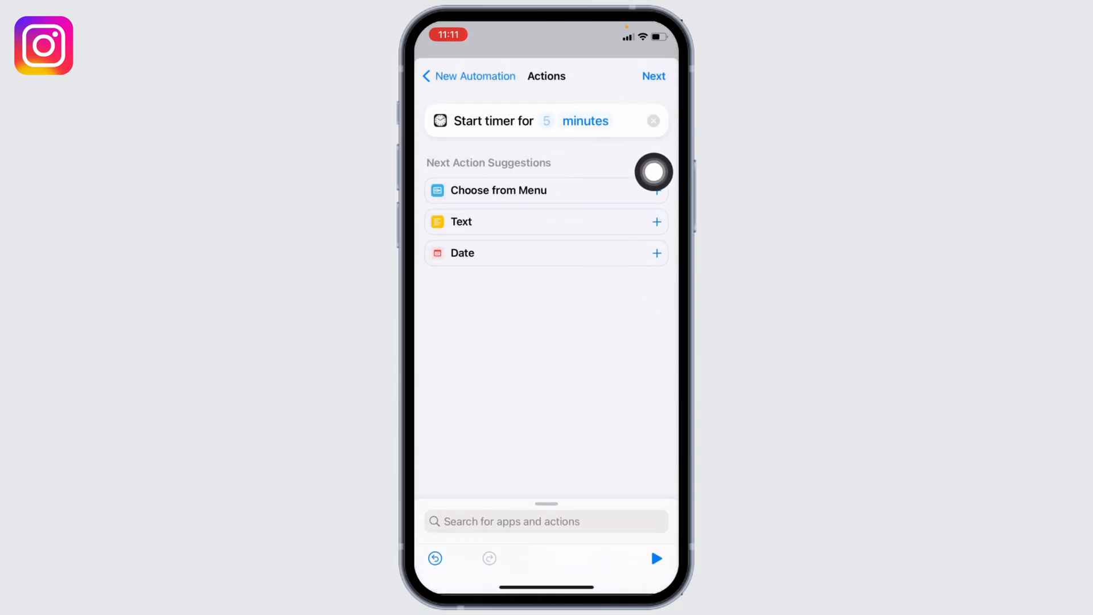
pyautogui.click(586, 121)
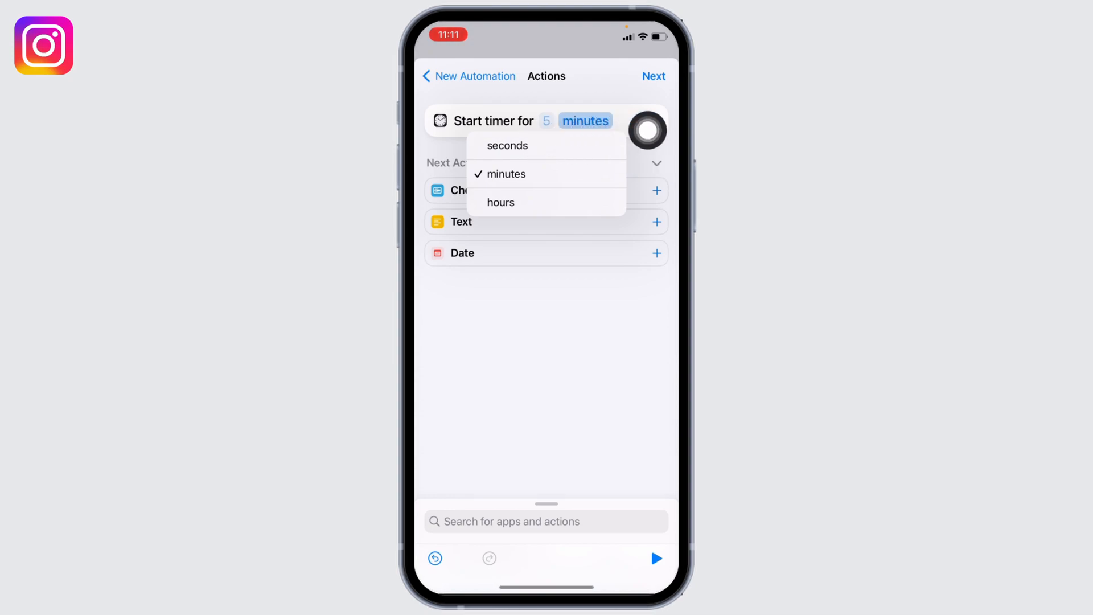
pyautogui.click(506, 145)
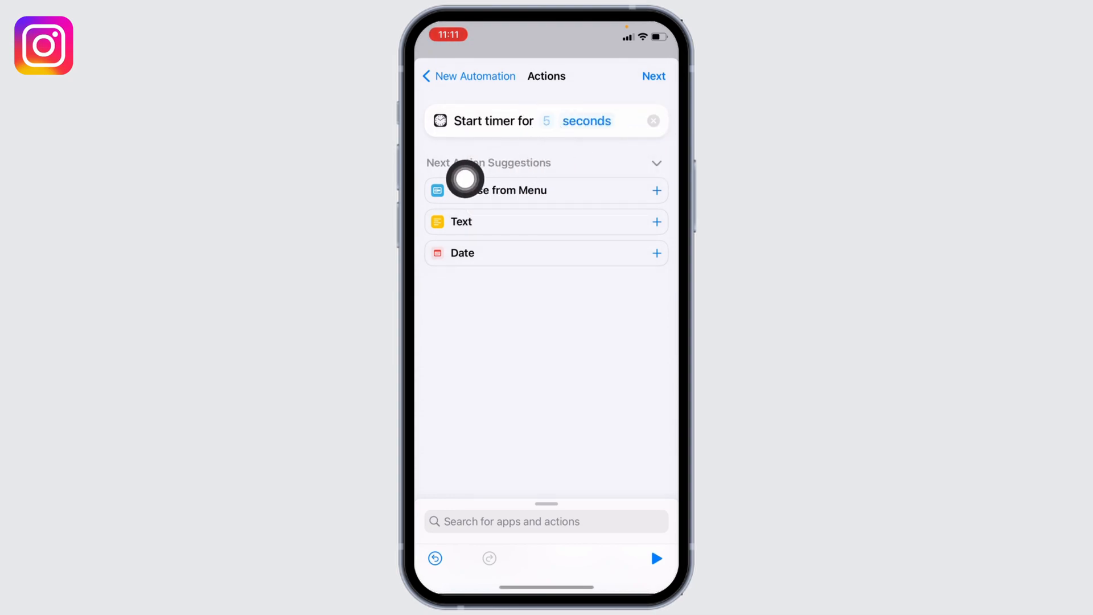
pyautogui.click(547, 120)
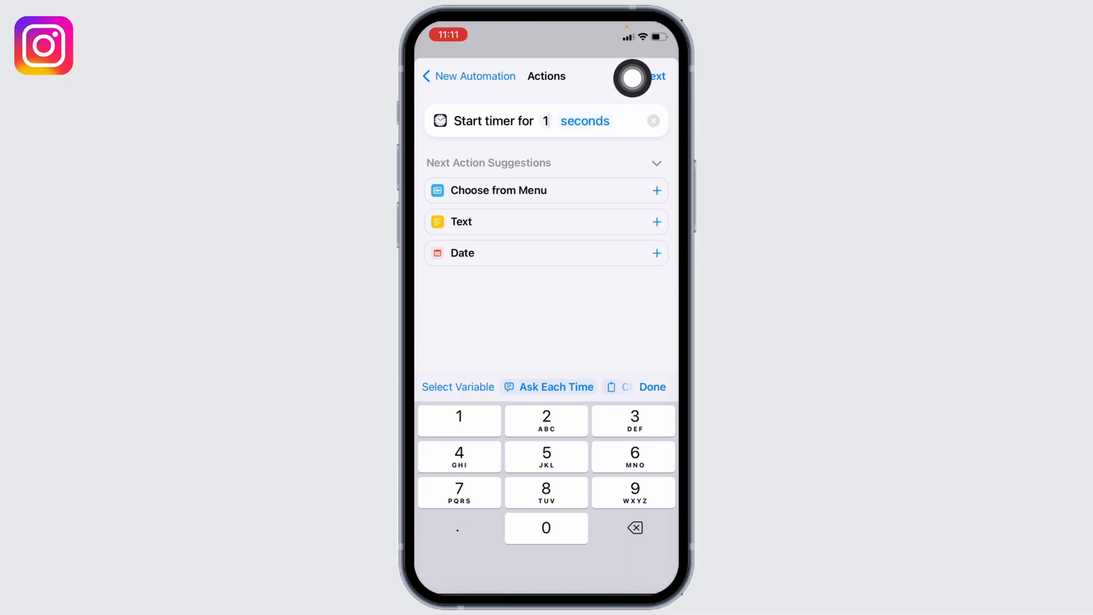
pyautogui.click(652, 76)
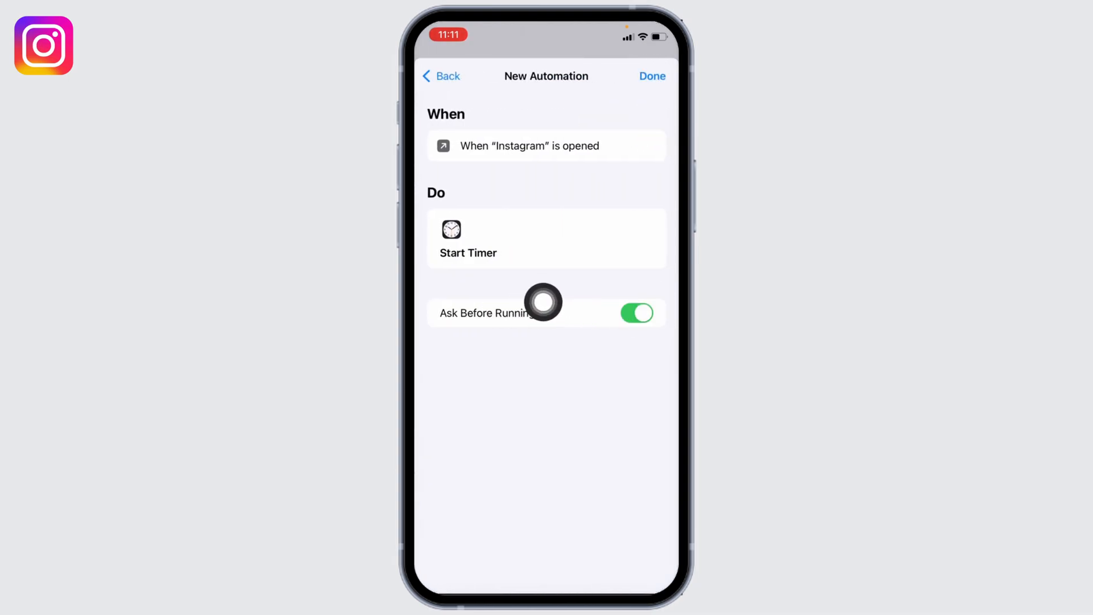
# Turn off Ask Before Running, choose Don't Ask, and save the Instagram automation.
pyautogui.click(635, 313)
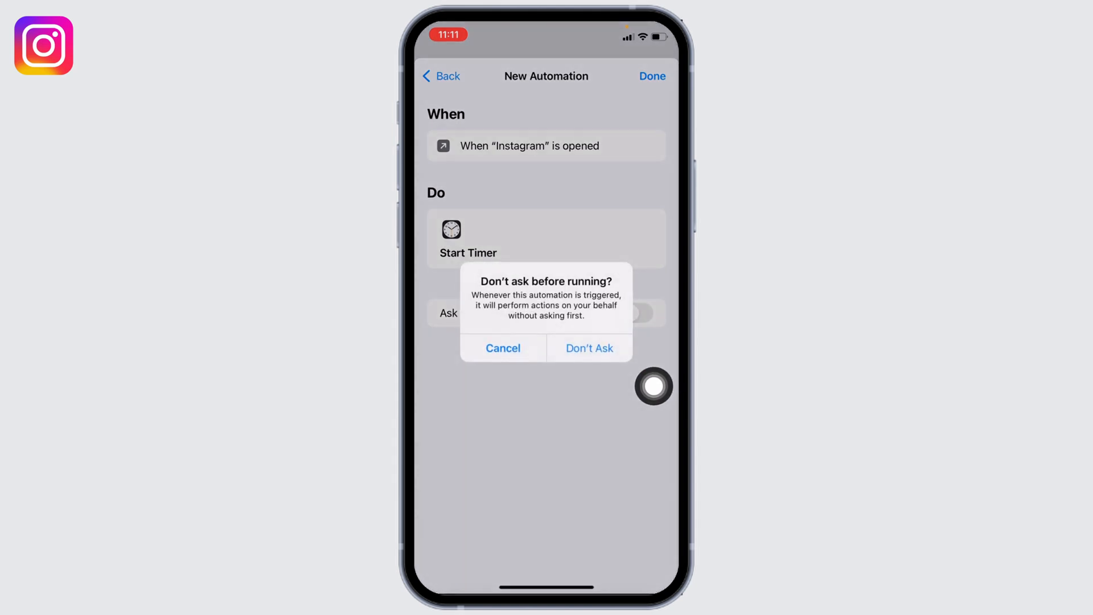
pyautogui.click(588, 348)
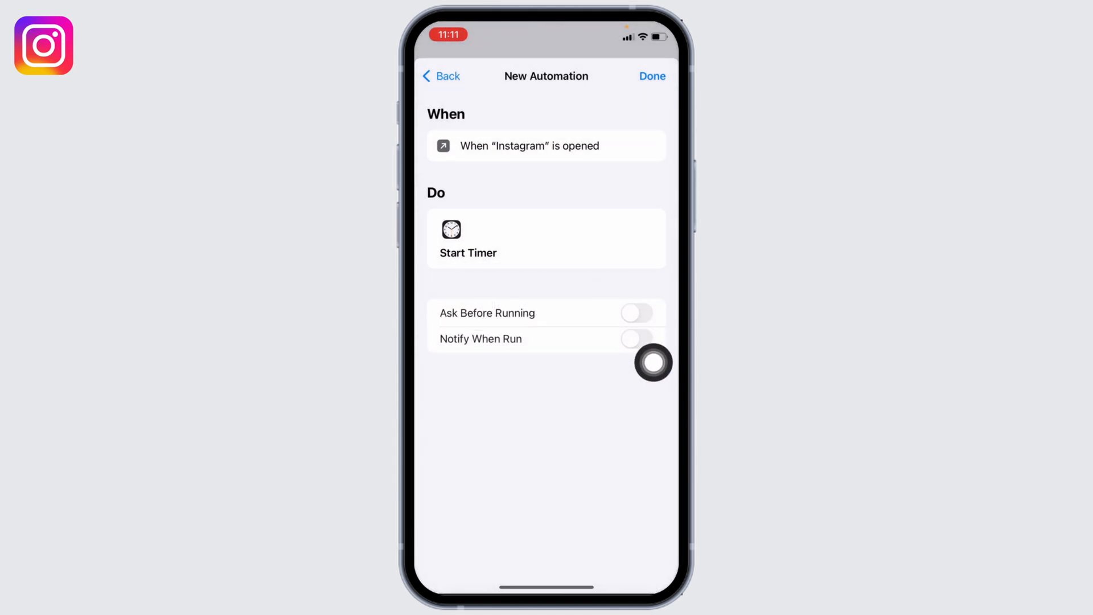
pyautogui.click(651, 76)
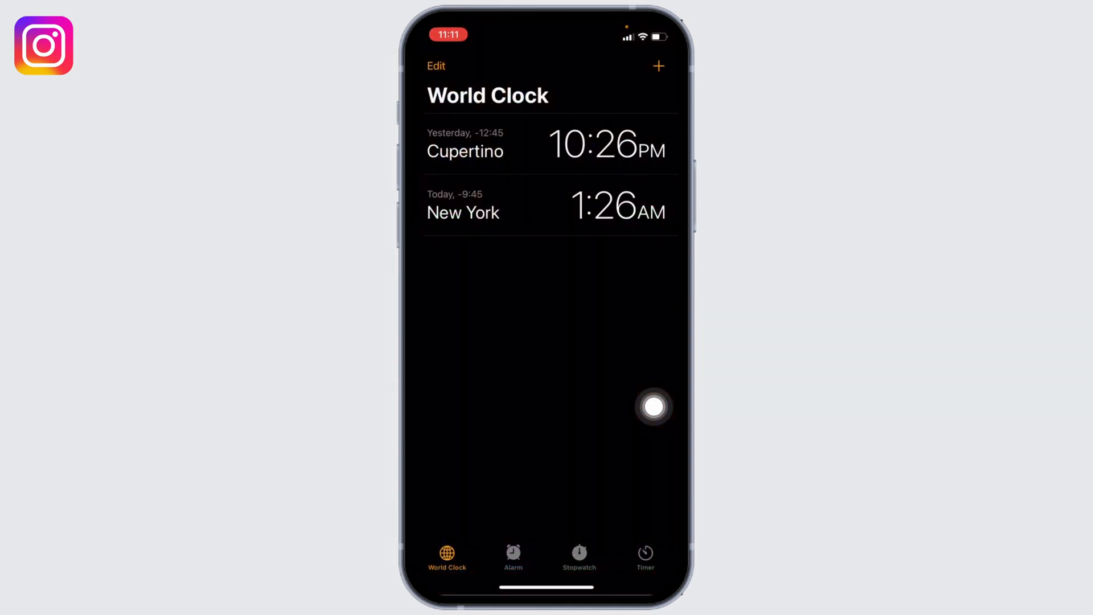
pyautogui.moveTo(648, 560)
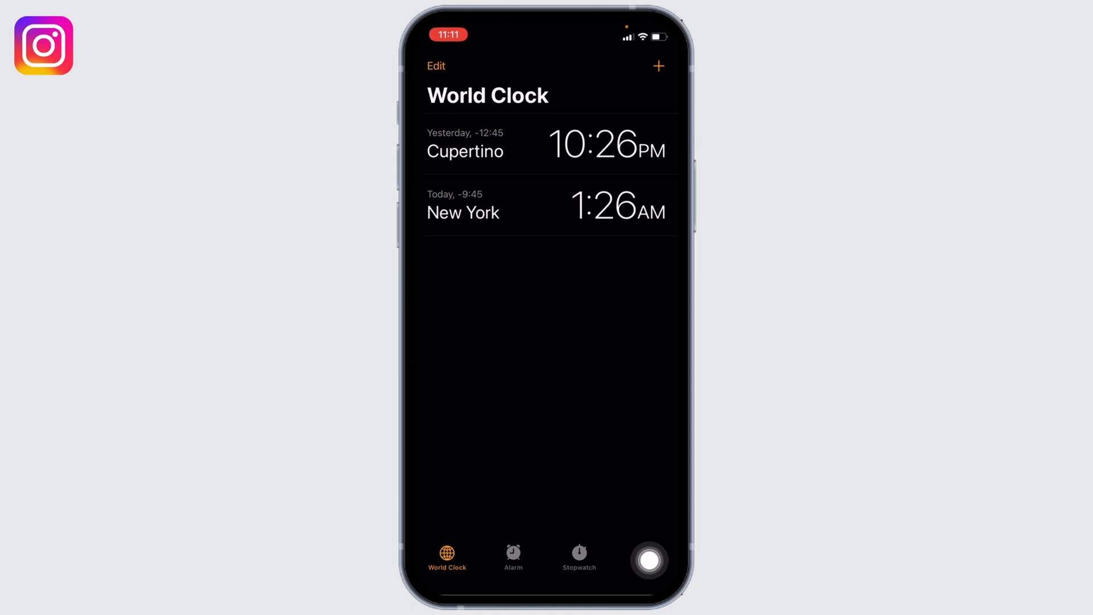
# In Clock's Timer tab, set When Timer Ends to Stop Playing.
pyautogui.click(643, 558)
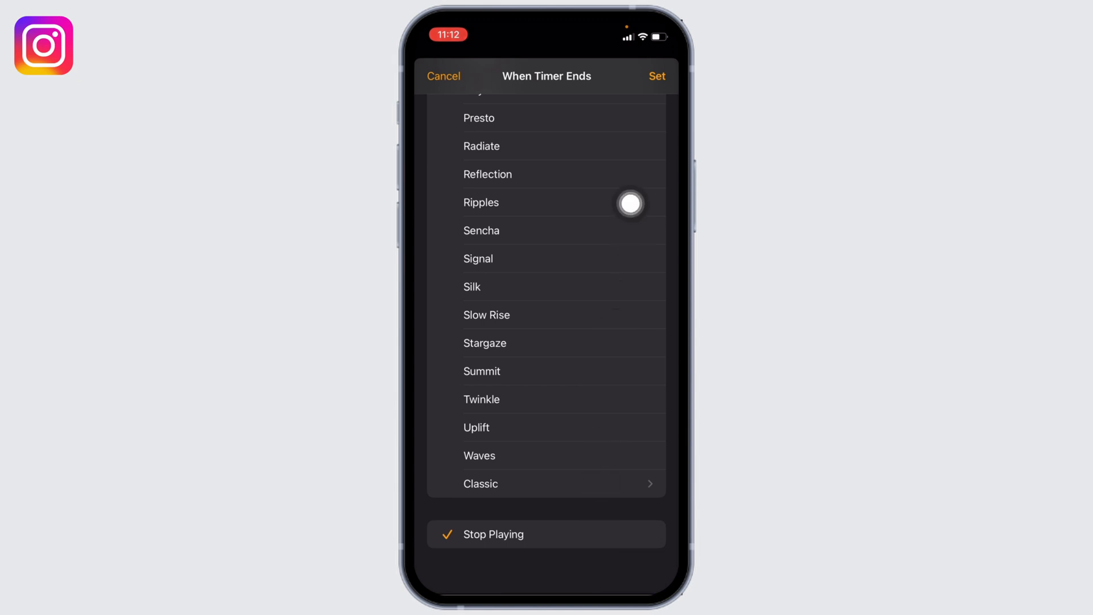
pyautogui.click(656, 75)
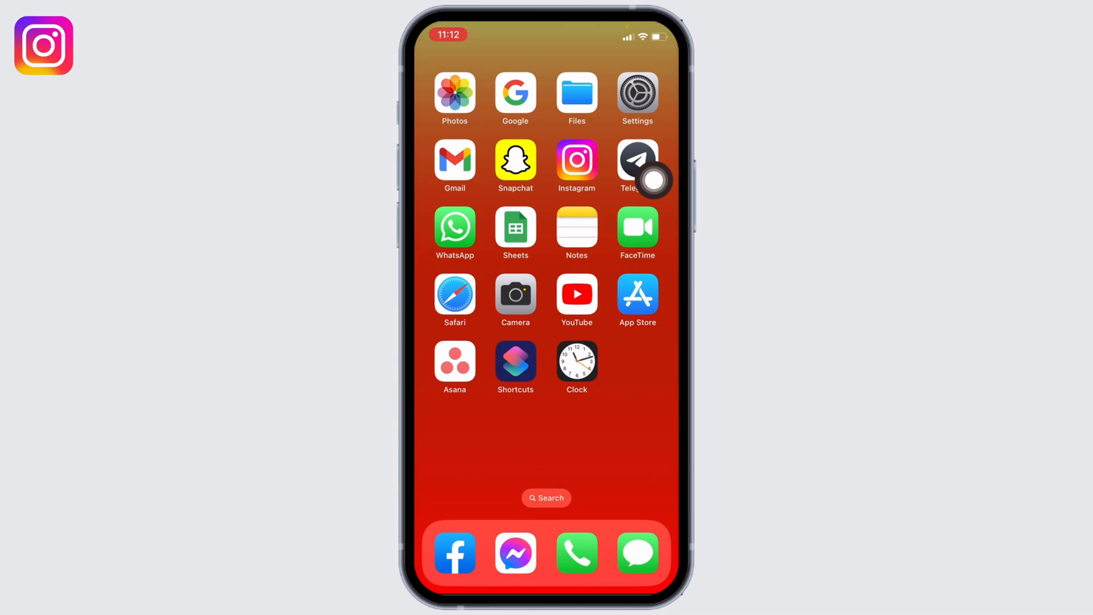
# Launch Instagram from the Home Screen to test the 1-second timer automation.
pyautogui.click(575, 159)
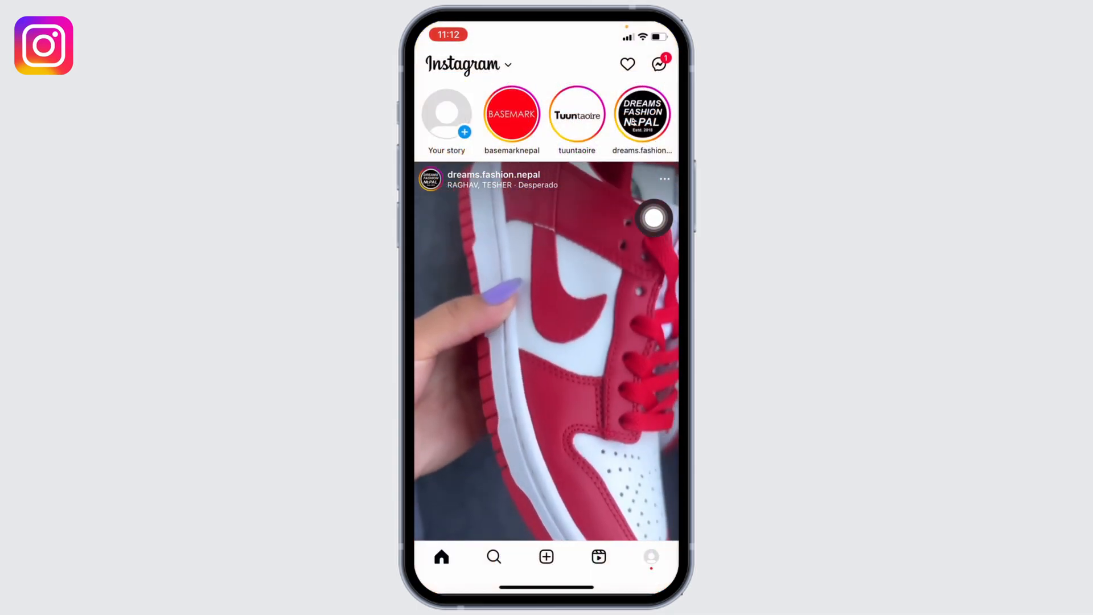